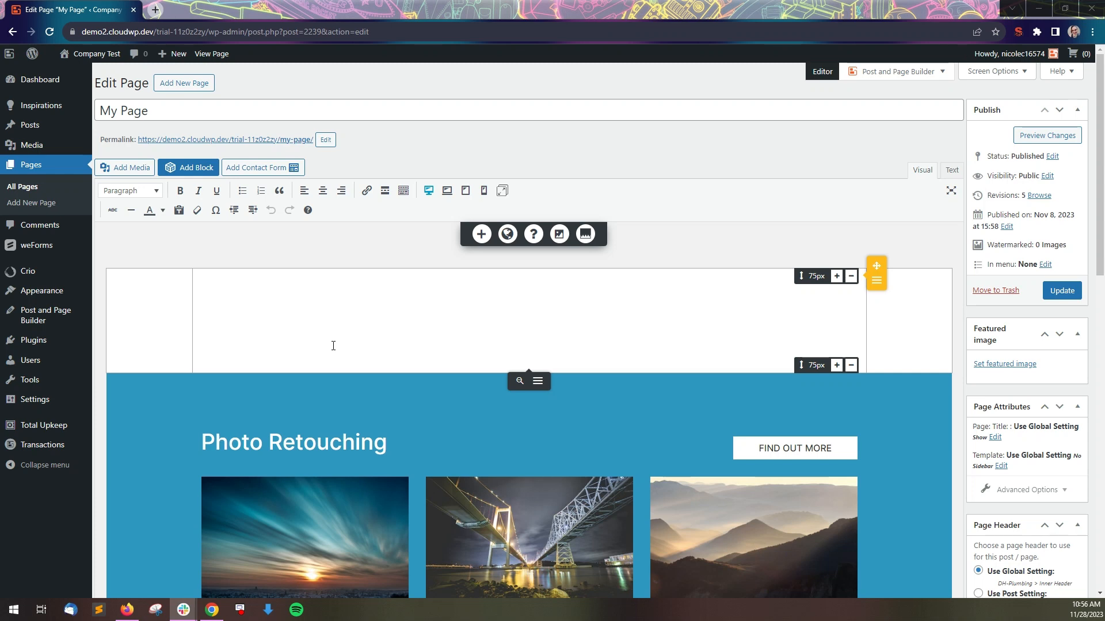
mouse_move(297, 321)
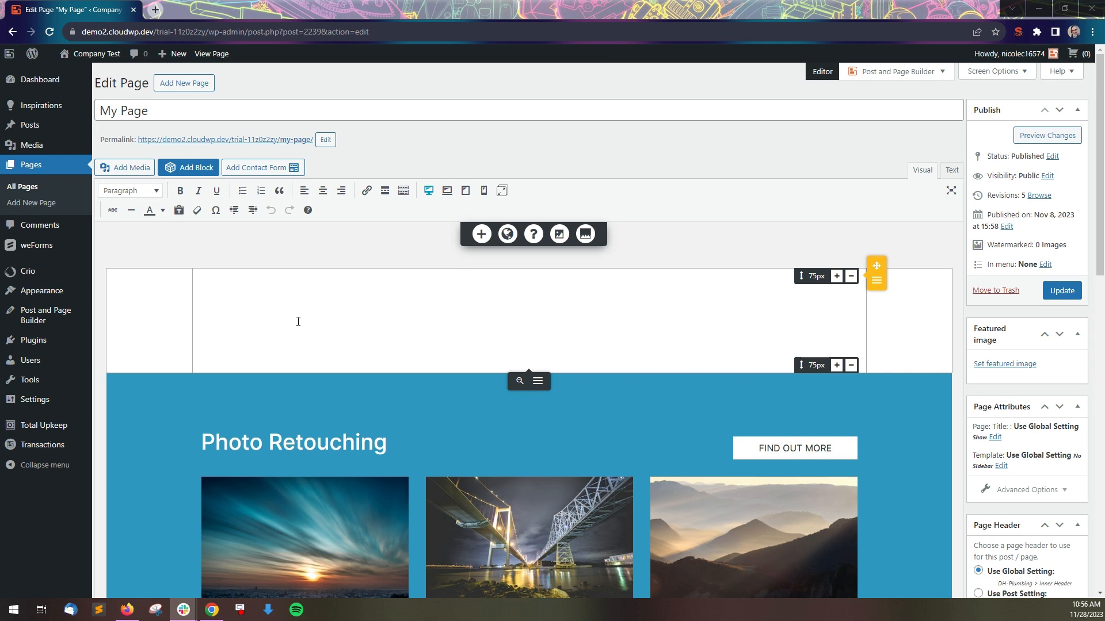
Place the insertion point in the empty section above the Photo Retouching block
left_click(297, 321)
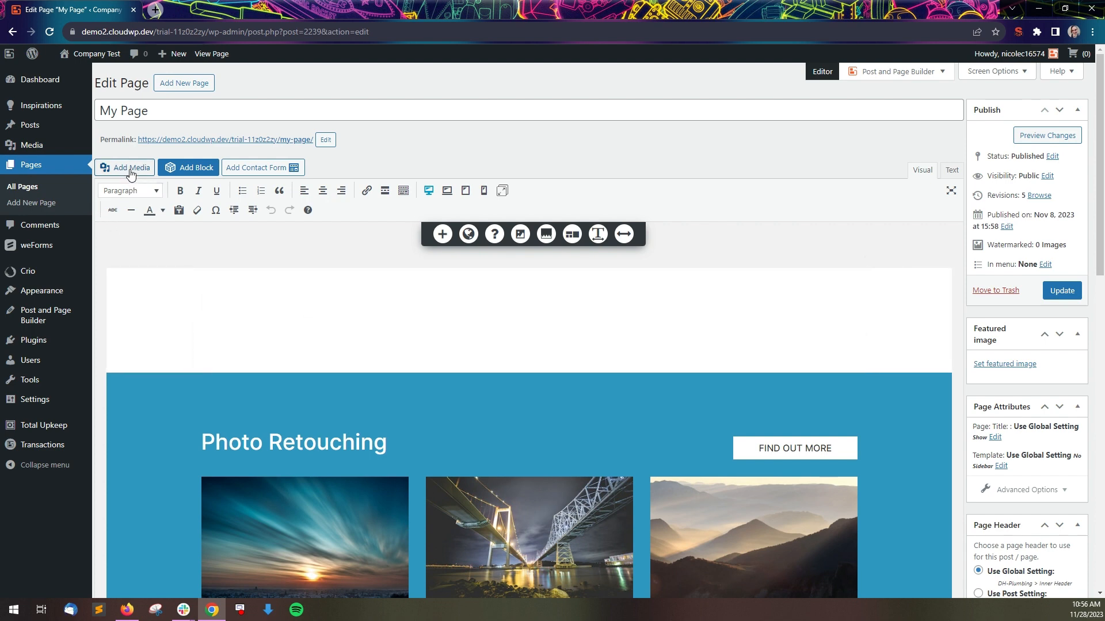
Choose the laptop-on-wooden-desk photo from the Media Library via Add Media
left_click(124, 168)
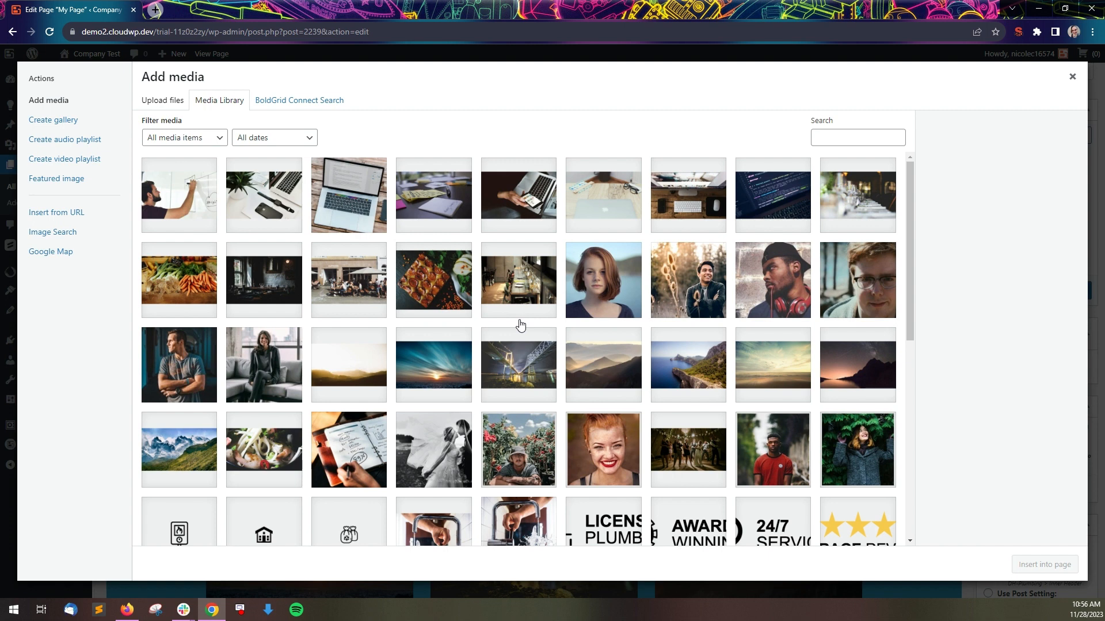
mouse_move(162, 100)
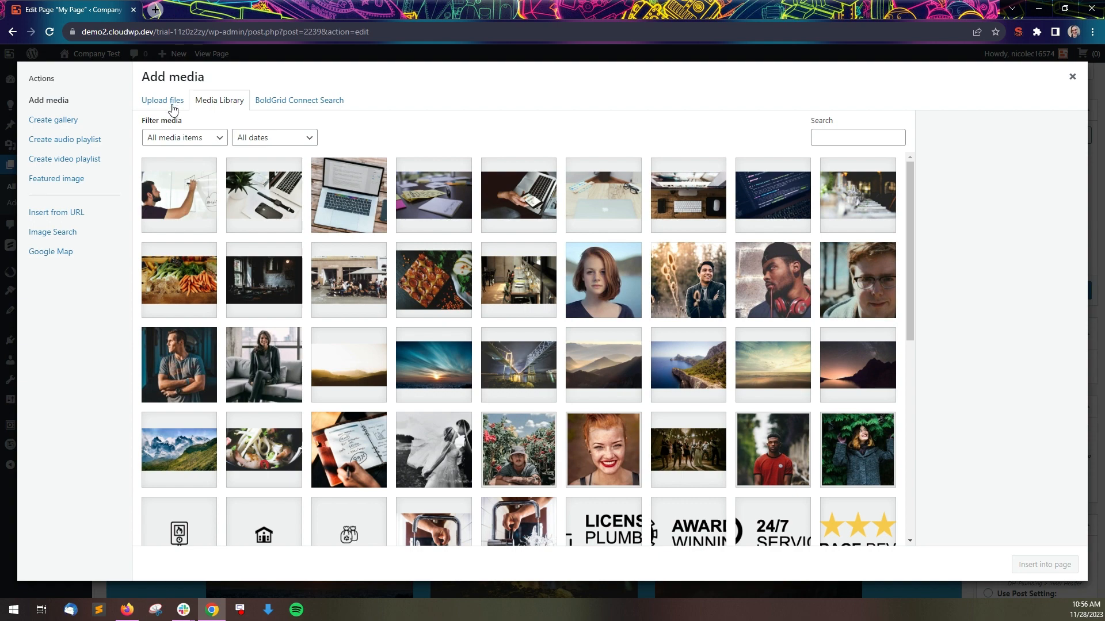
left_click(162, 100)
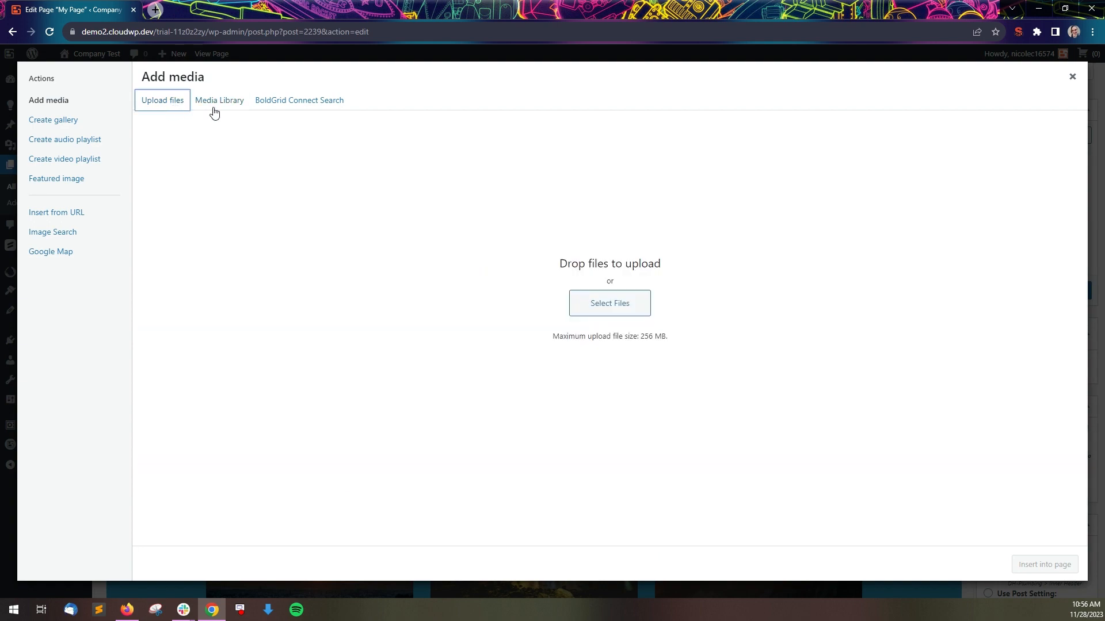
left_click(219, 100)
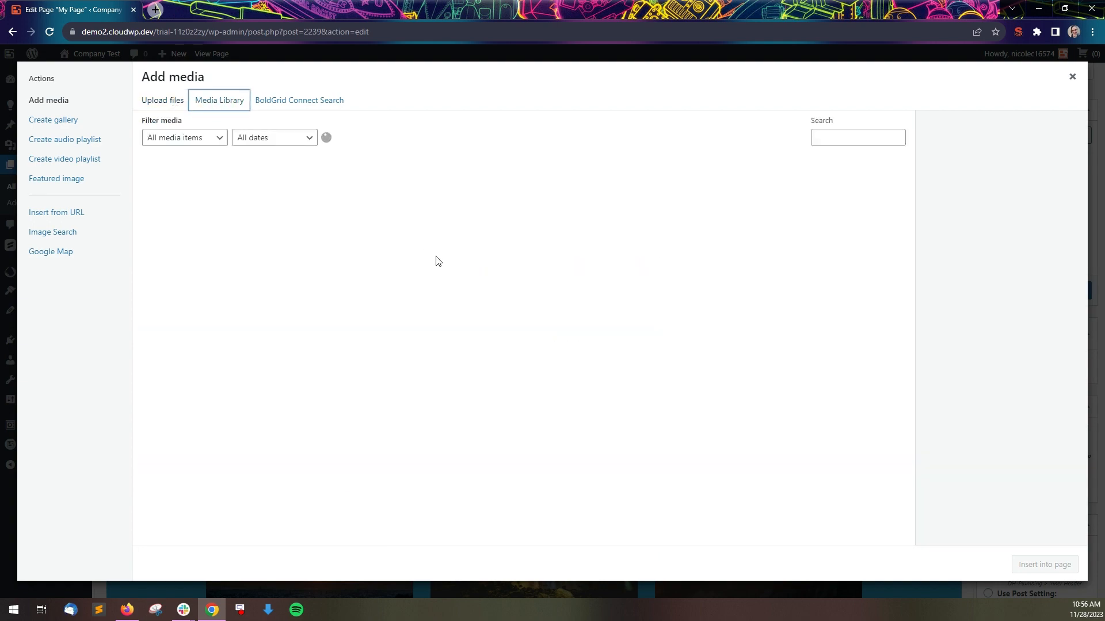
left_click(348, 195)
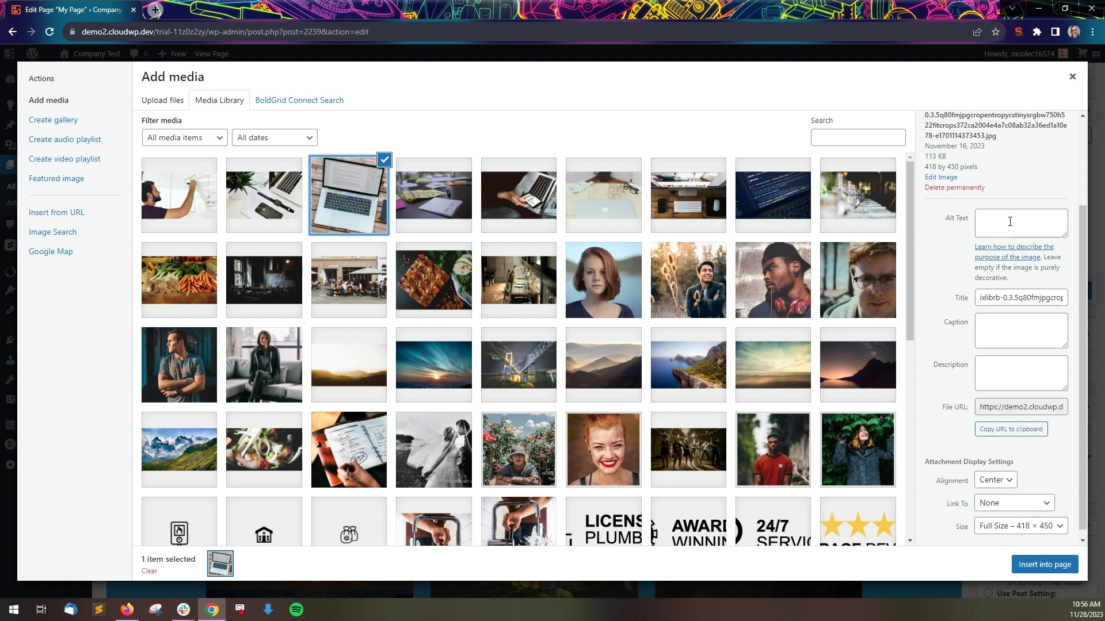
left_click(1020, 222)
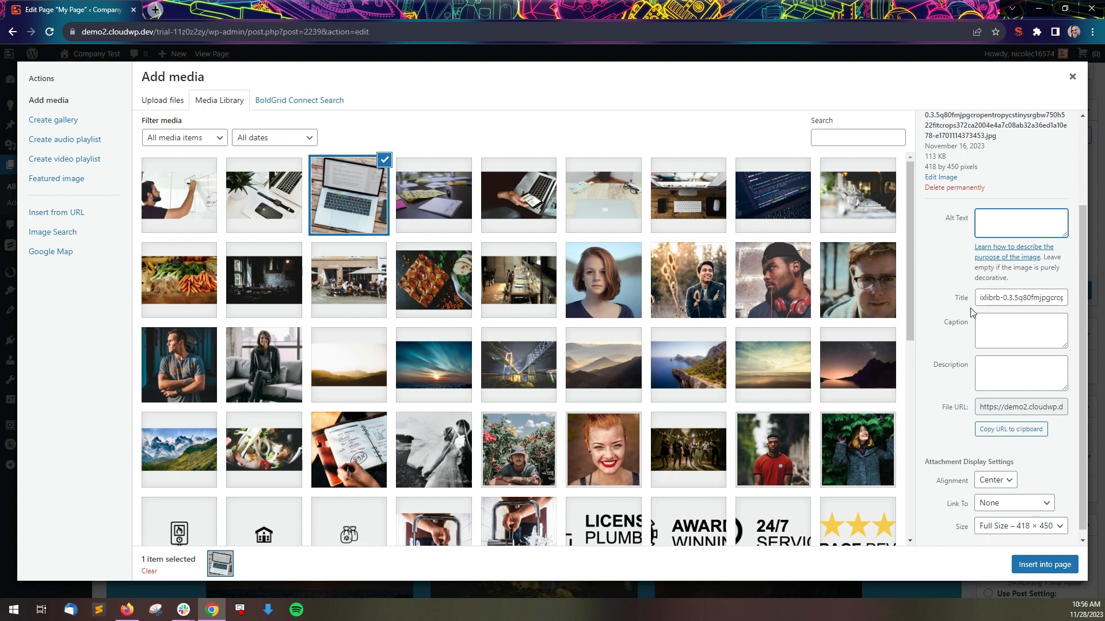
mouse_move(962, 331)
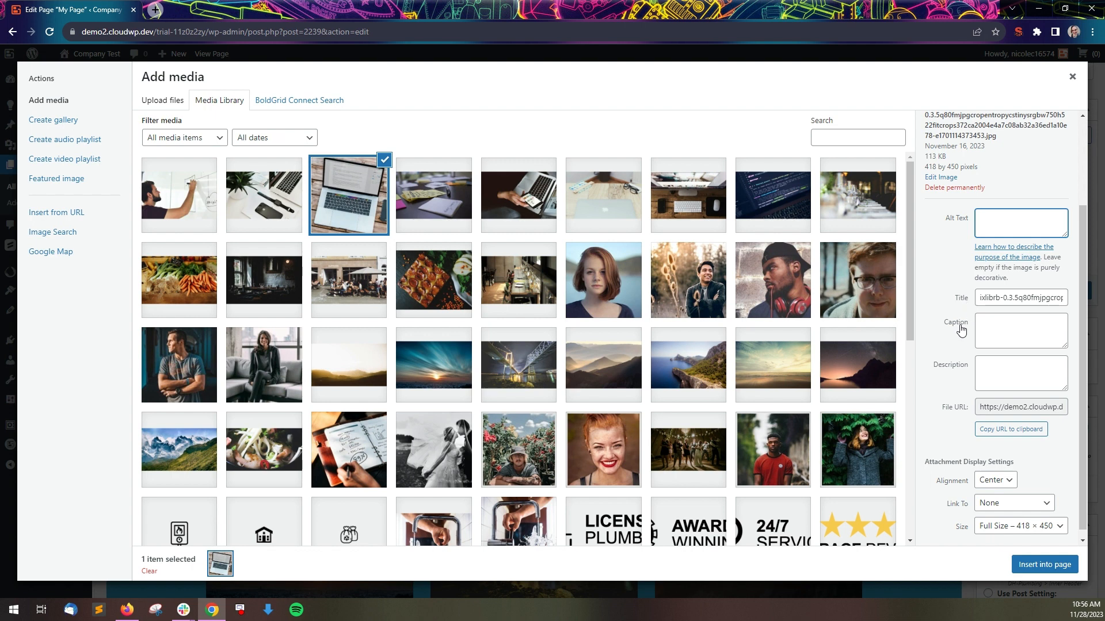
mouse_move(951, 377)
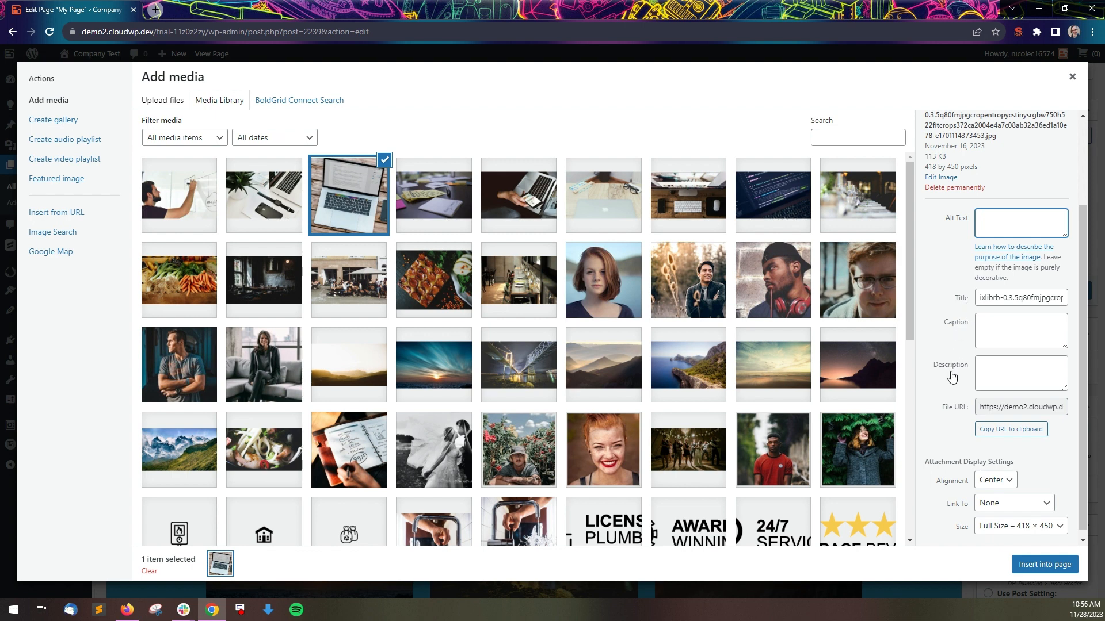
scroll("down", 3)
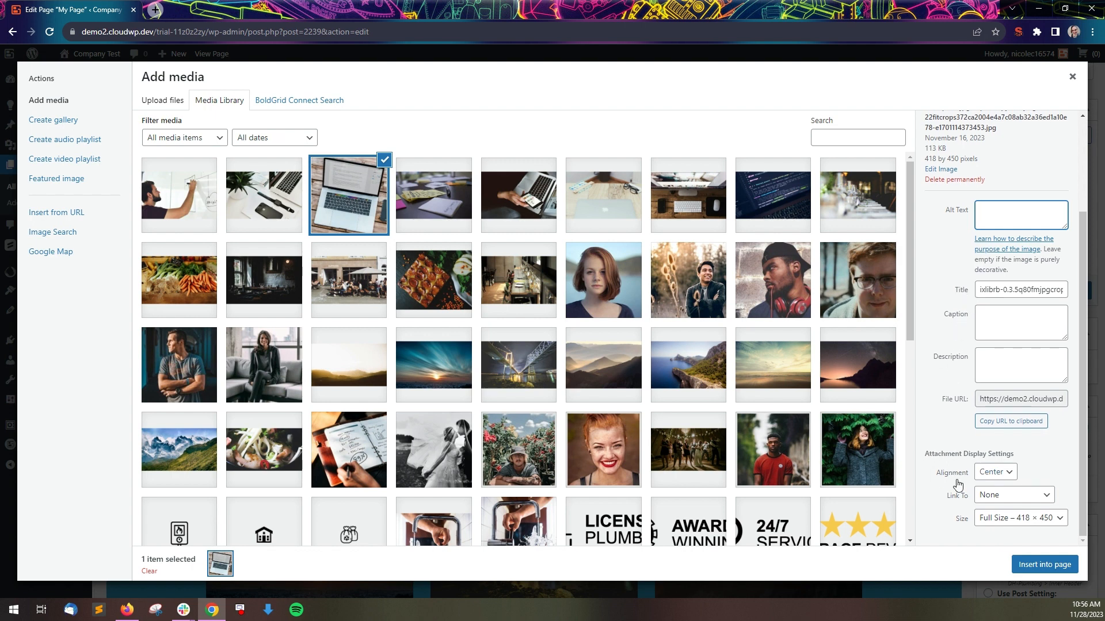
left_click(994, 472)
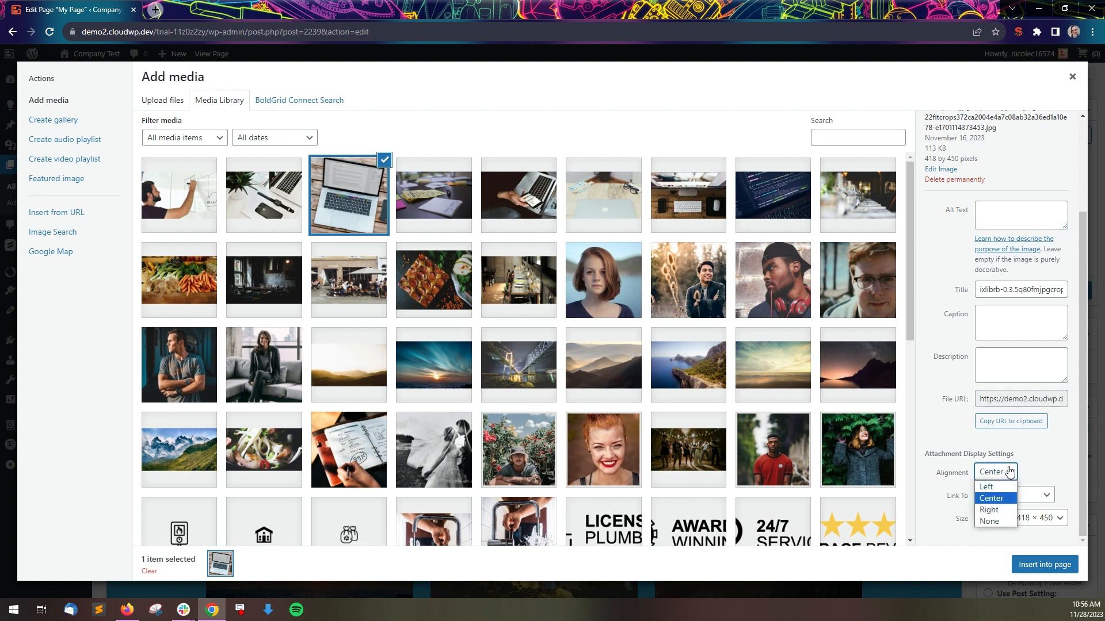
left_click(995, 498)
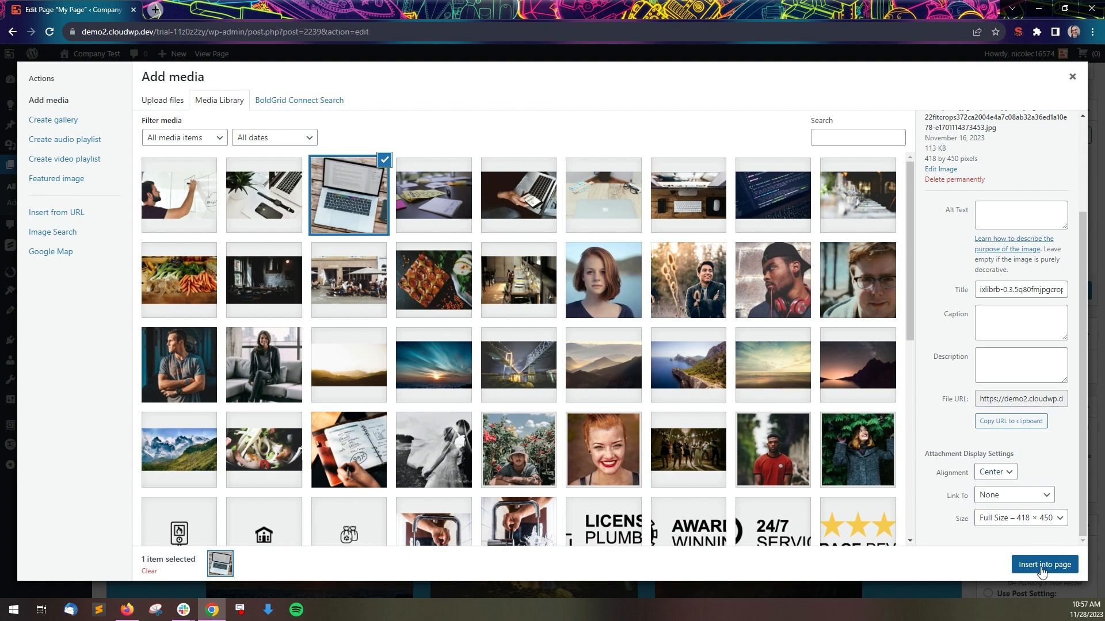
Insert the laptop photo into the top section and align it left
left_click(1044, 564)
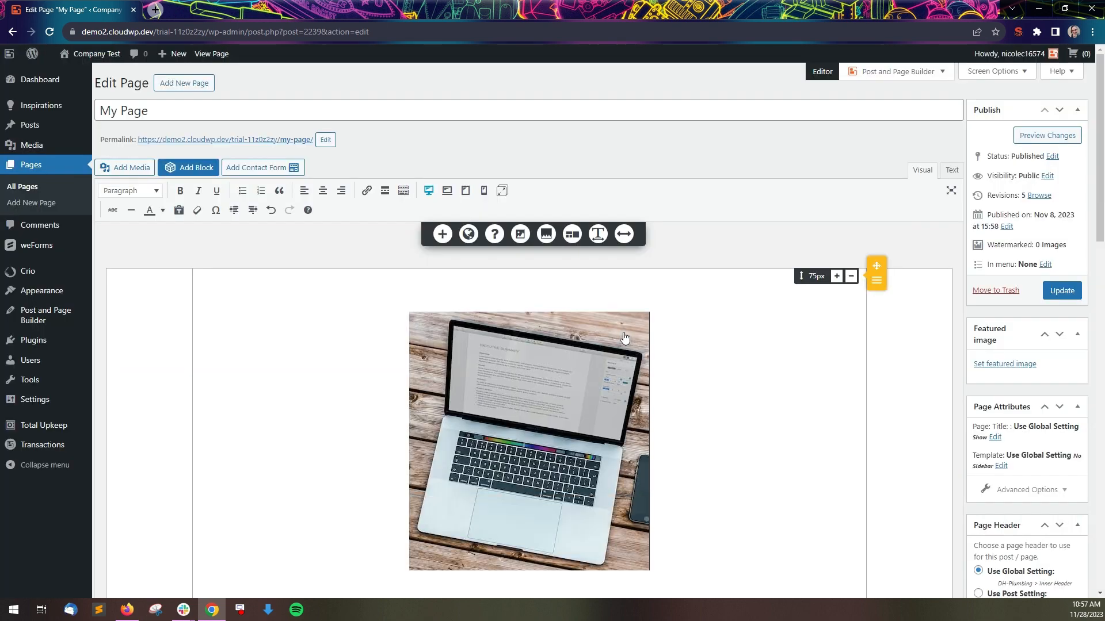
left_click(557, 416)
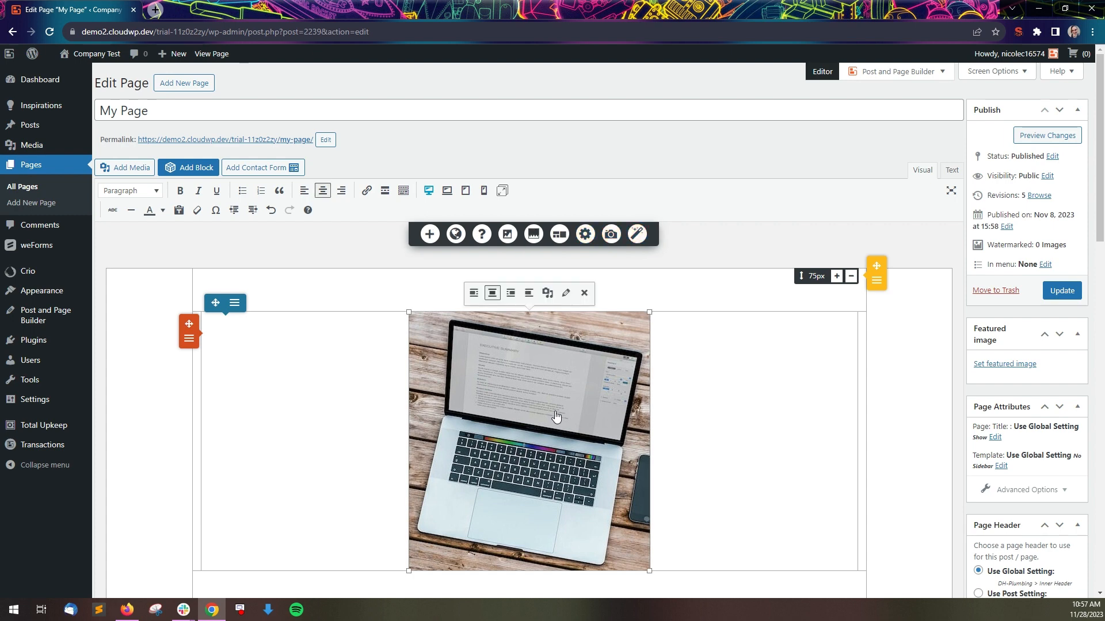
mouse_move(552, 415)
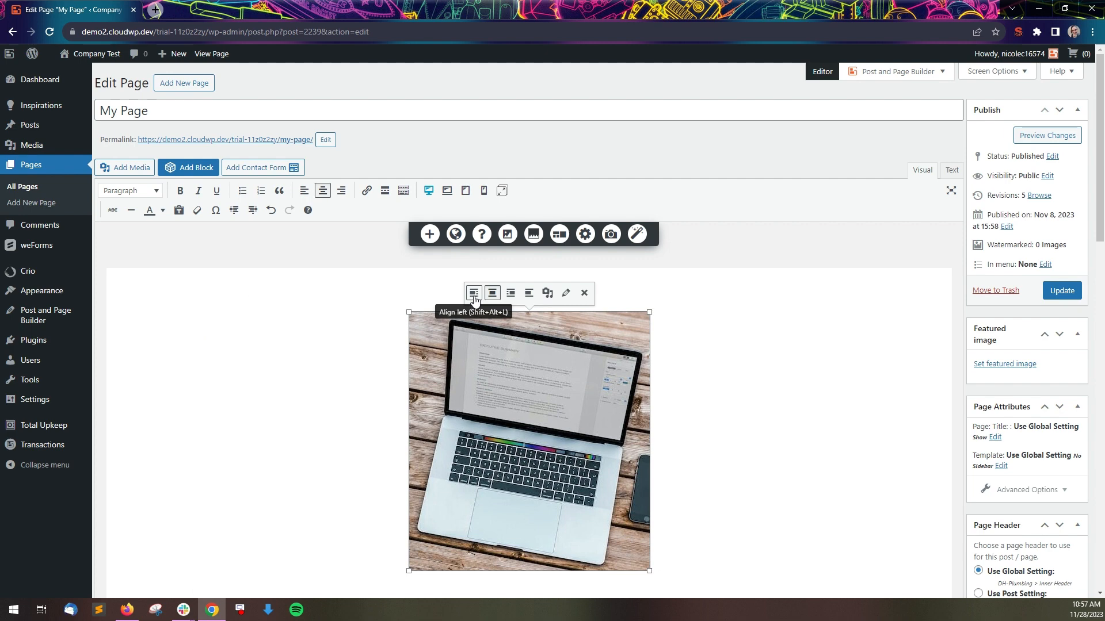
left_click(492, 293)
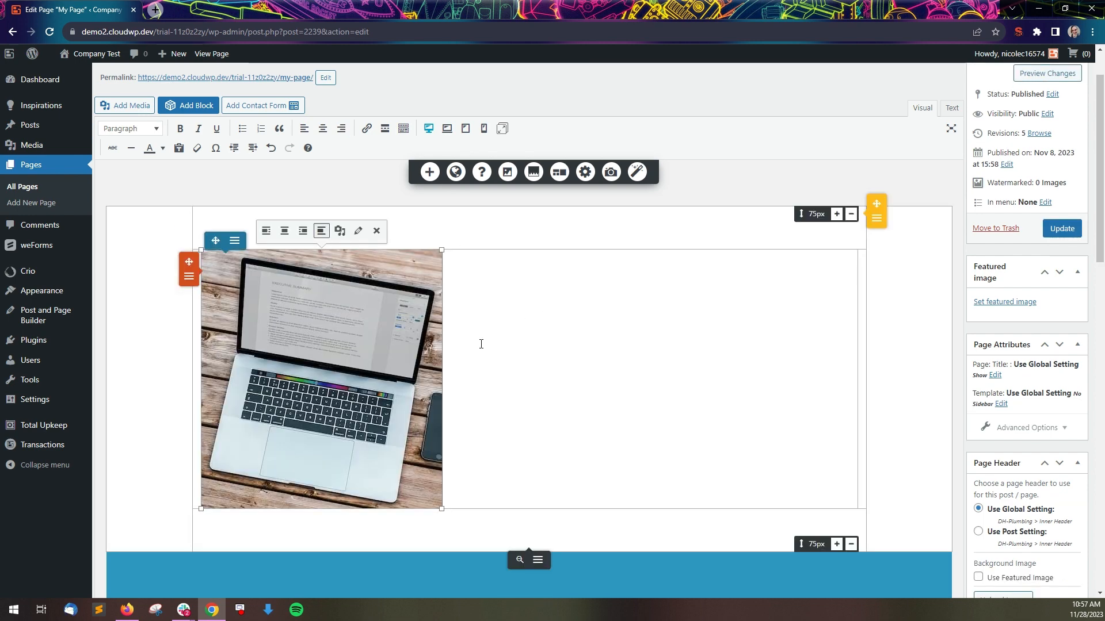
mouse_move(346, 281)
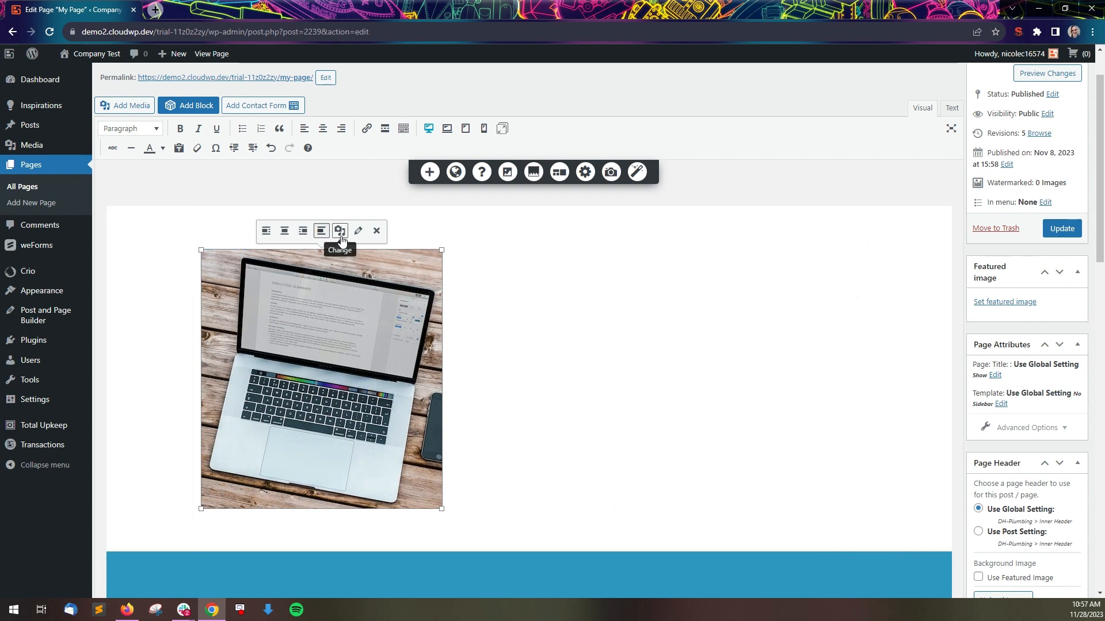
left_click(340, 231)
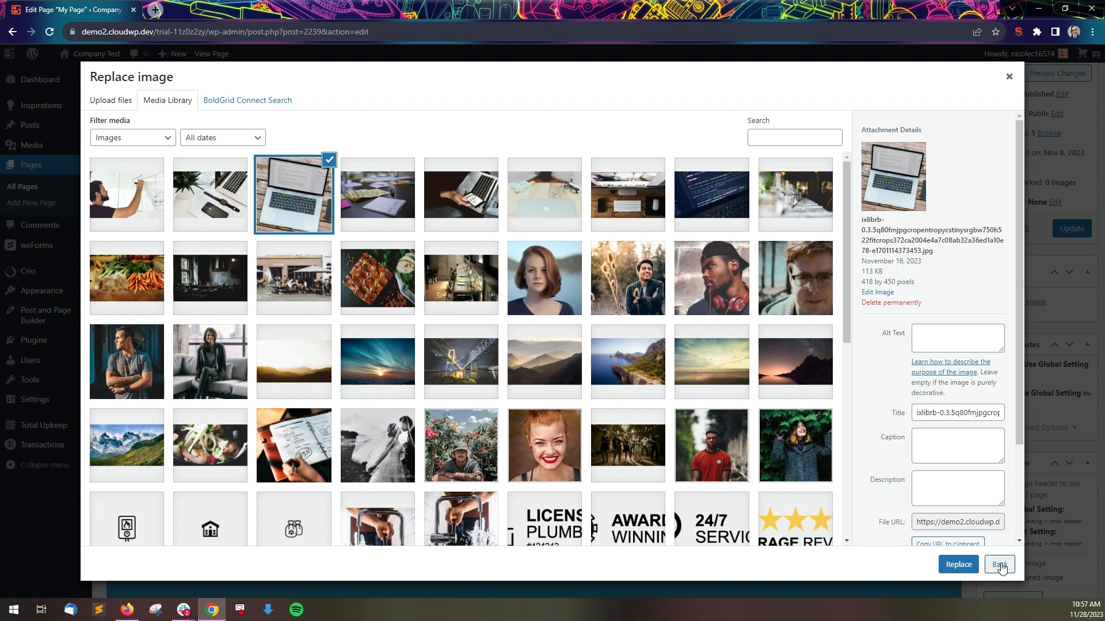
left_click(999, 563)
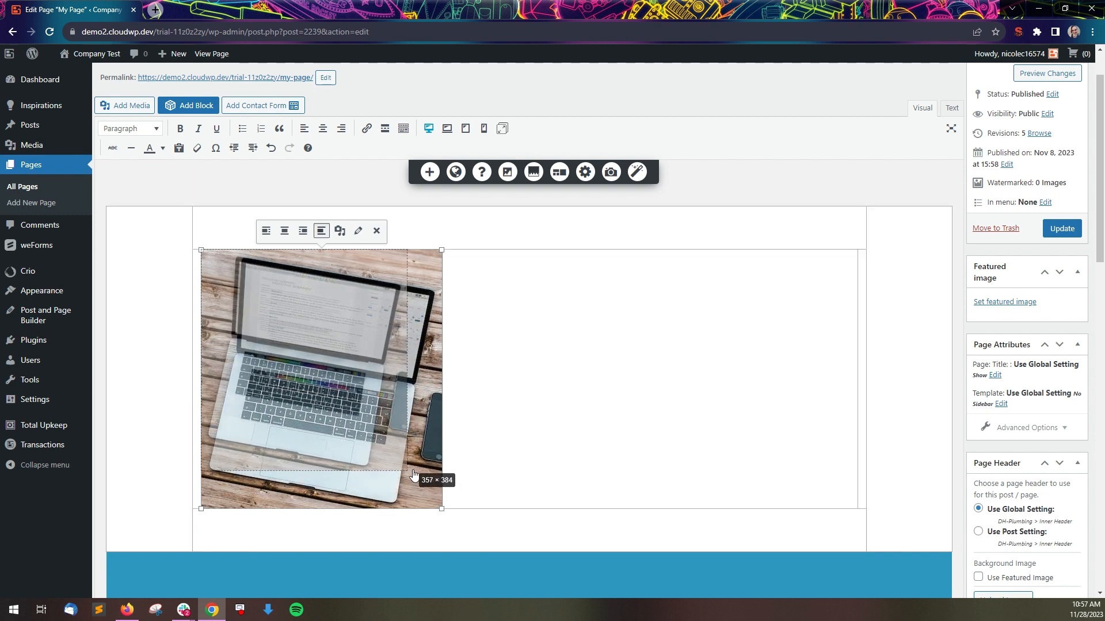
left_click_drag(441, 510, 412, 467)
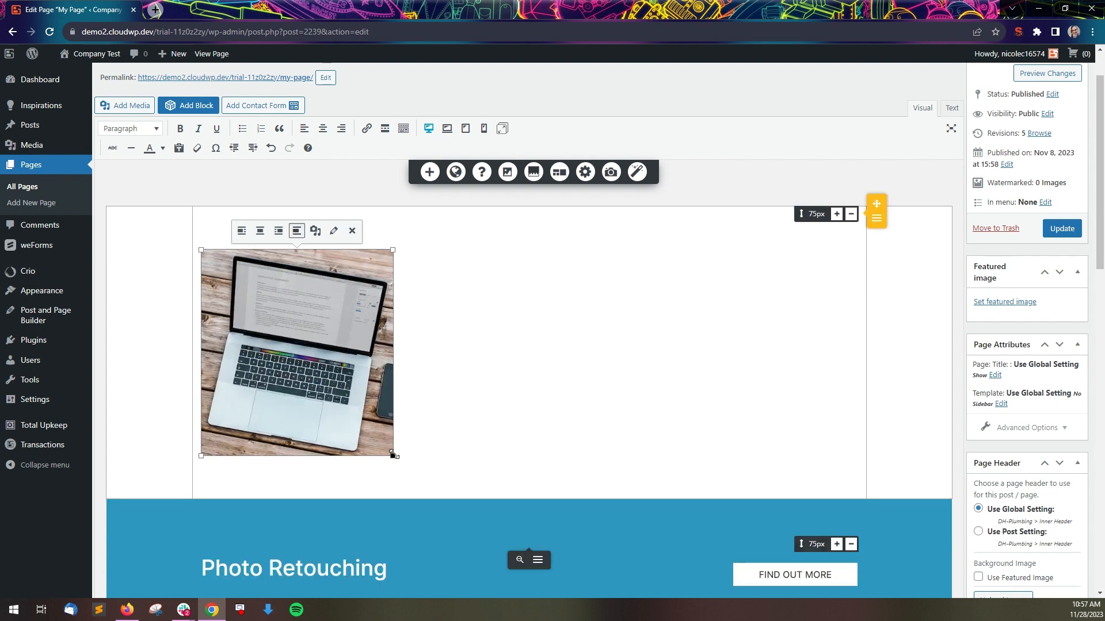
left_click_drag(393, 456, 402, 463)
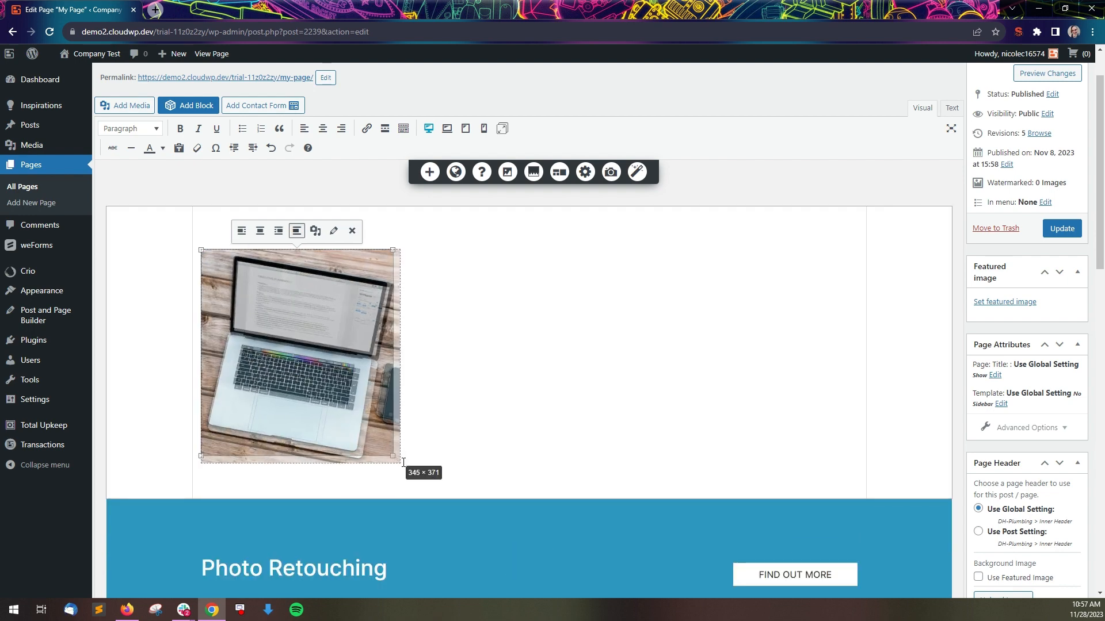
left_click_drag(400, 458, 393, 454)
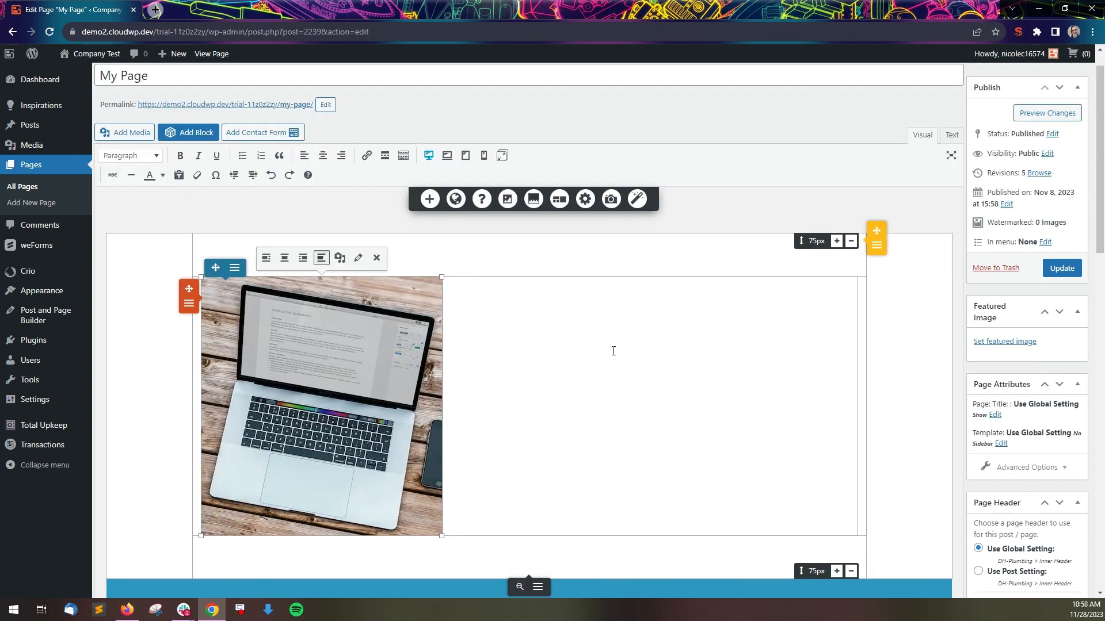
mouse_move(340, 347)
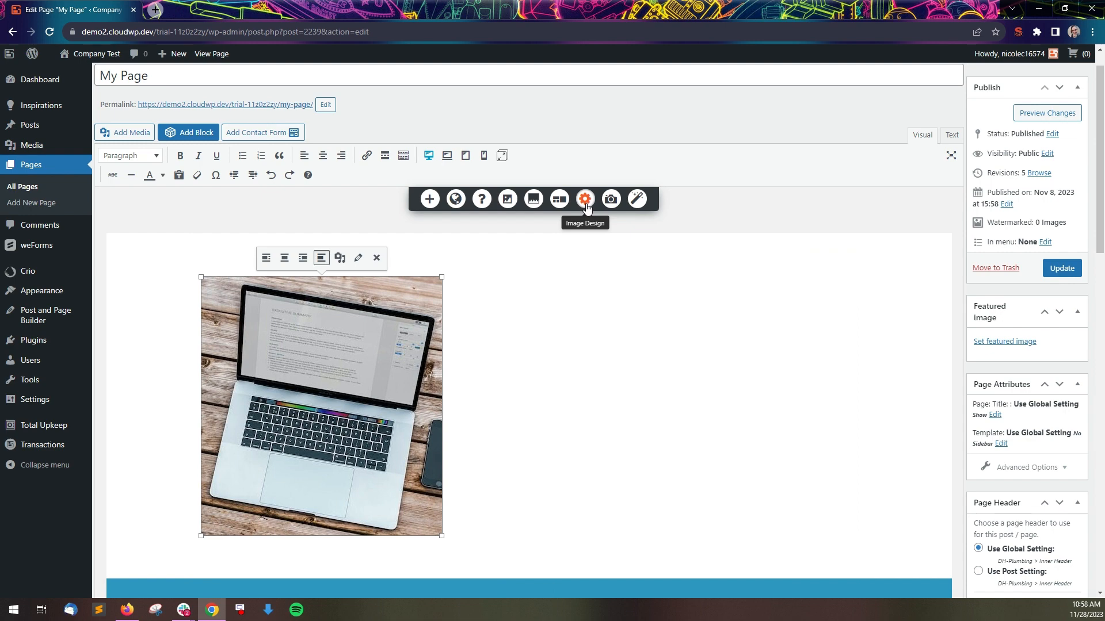
left_click(585, 199)
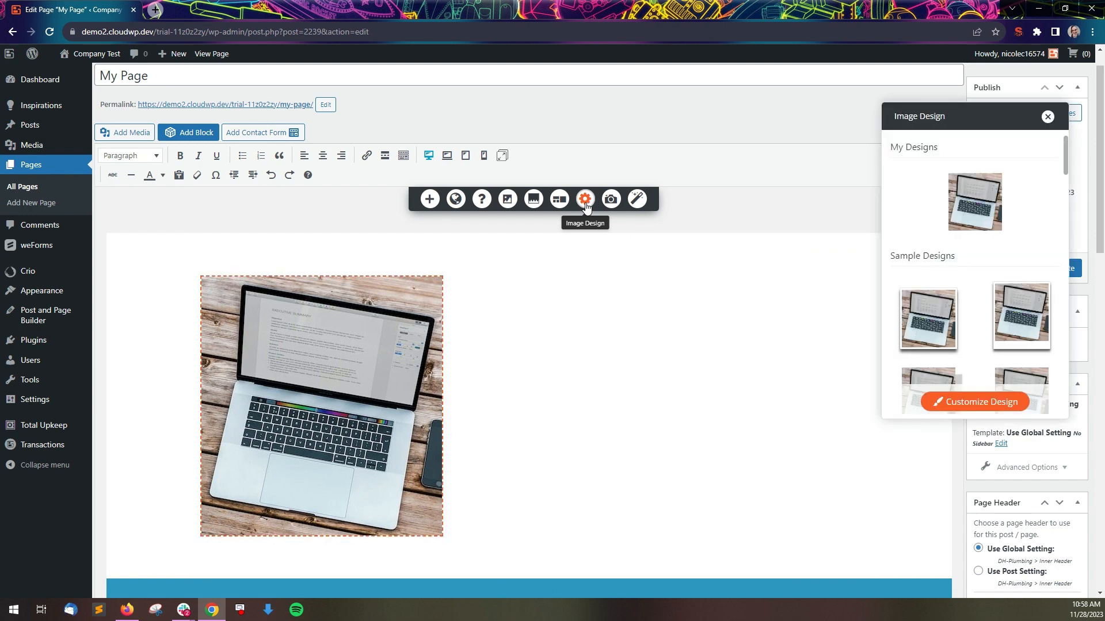
mouse_move(905, 256)
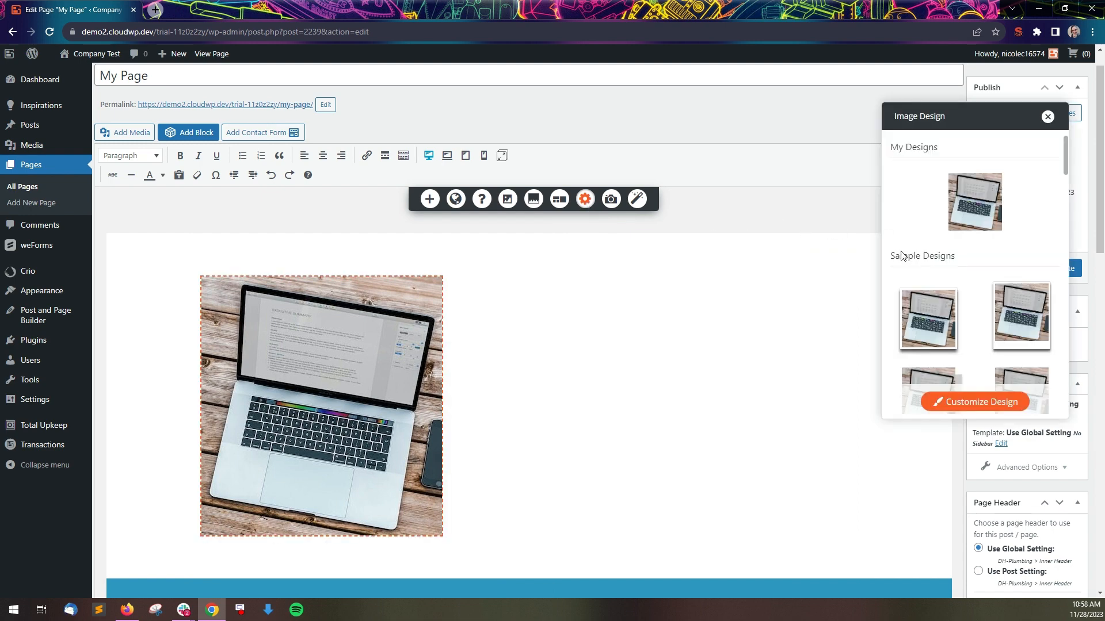
mouse_move(927, 321)
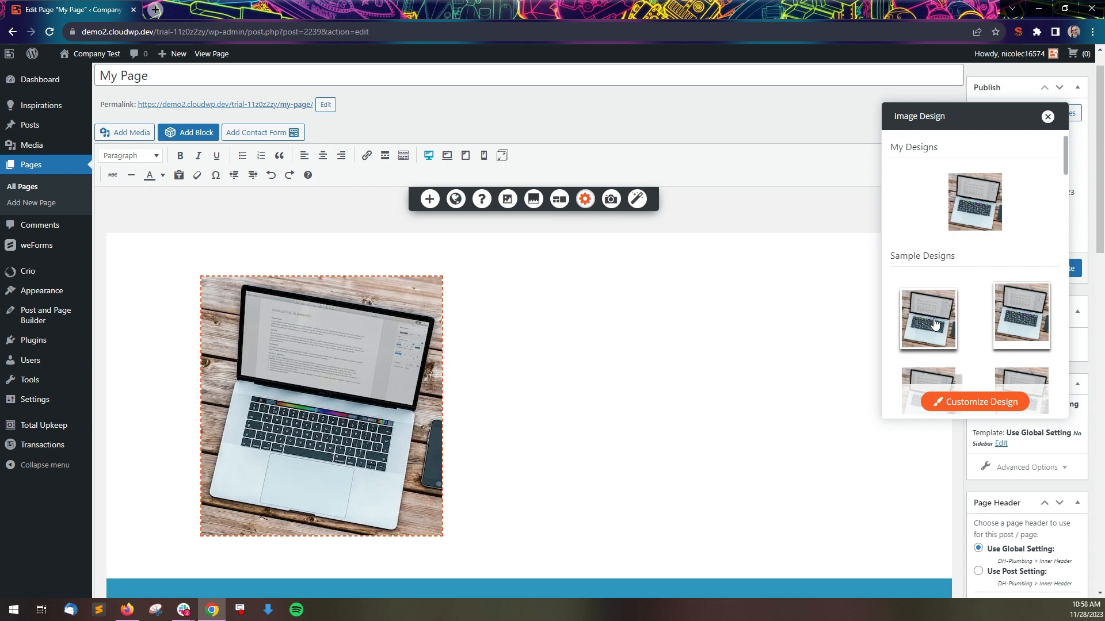
left_click(927, 319)
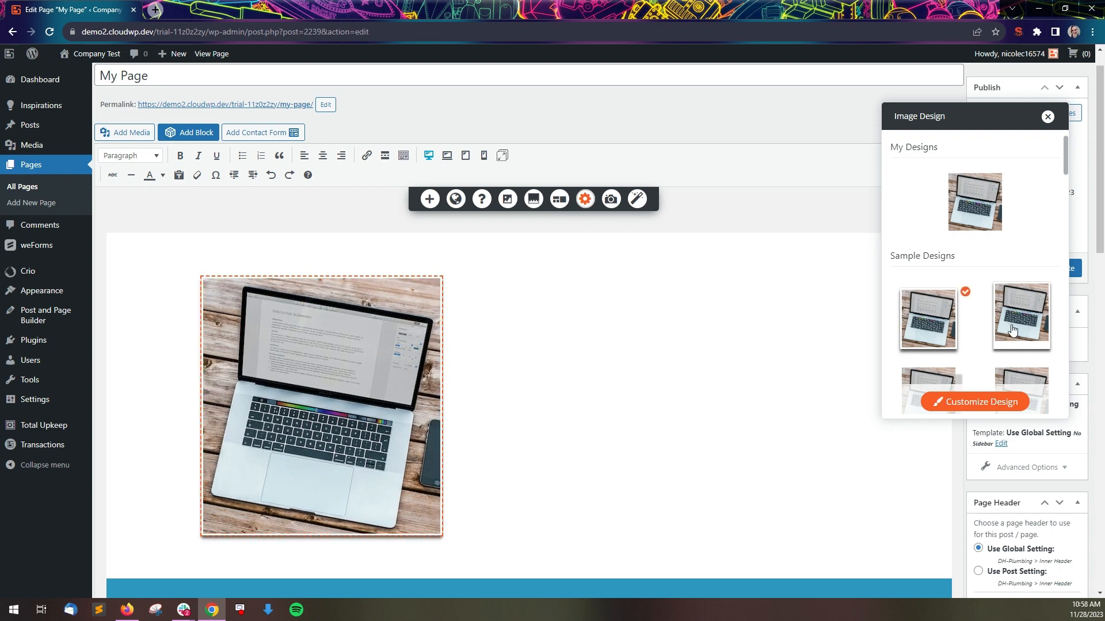
scroll("down", 3)
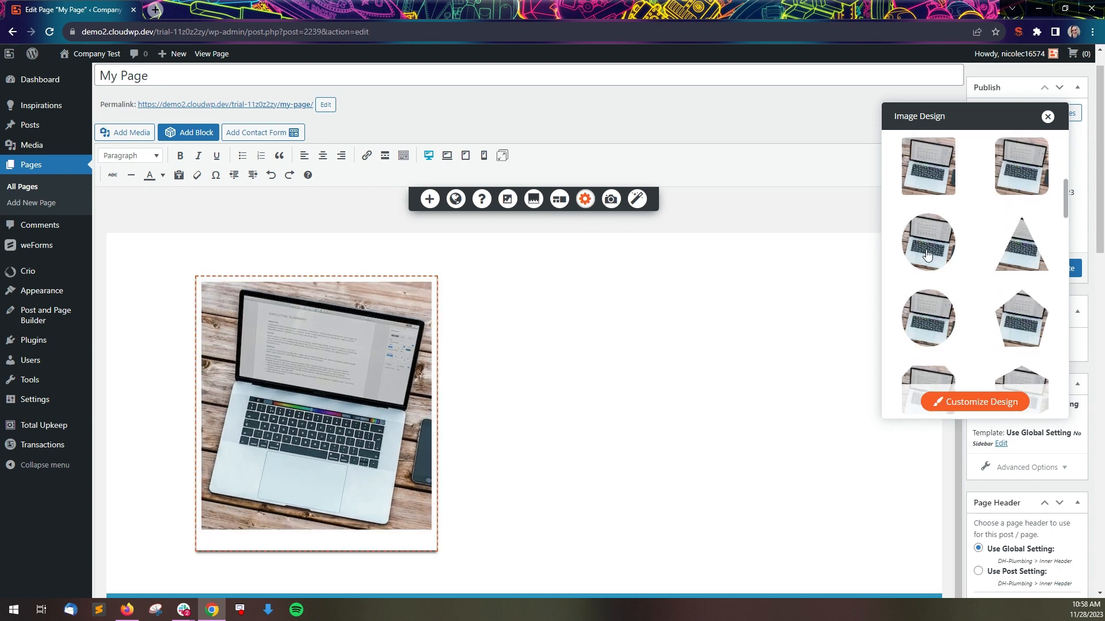
left_click(927, 242)
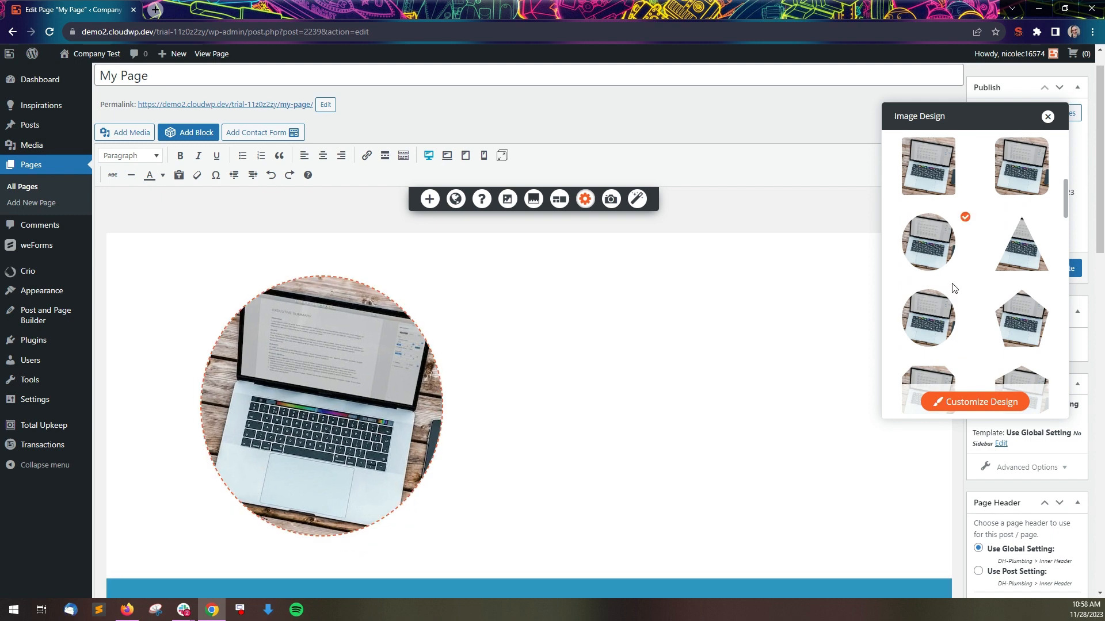
mouse_move(939, 258)
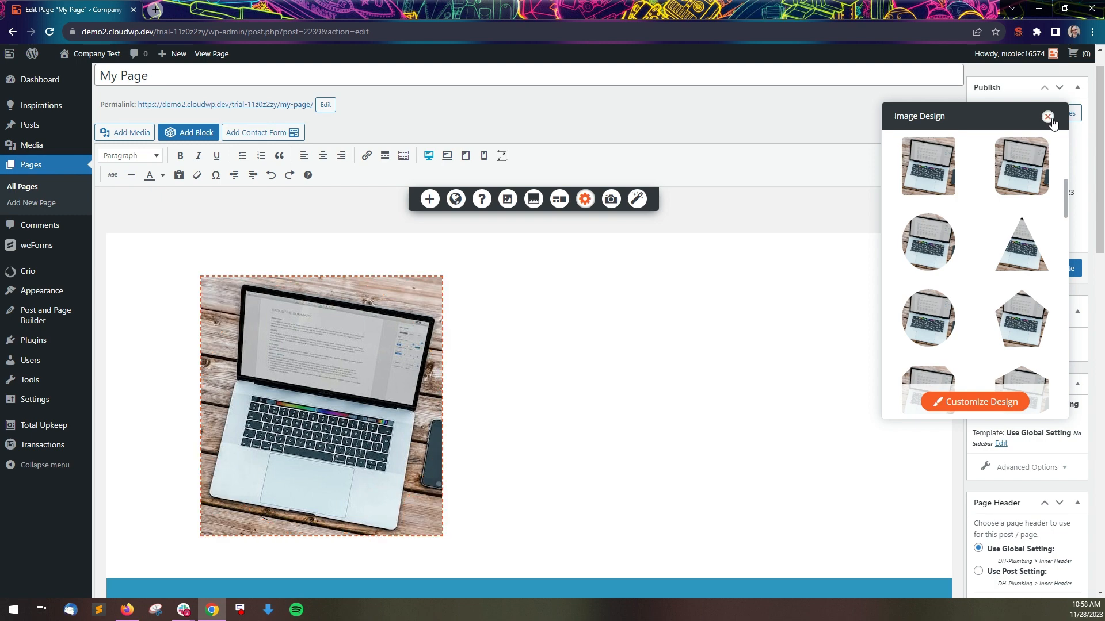
left_click(1050, 116)
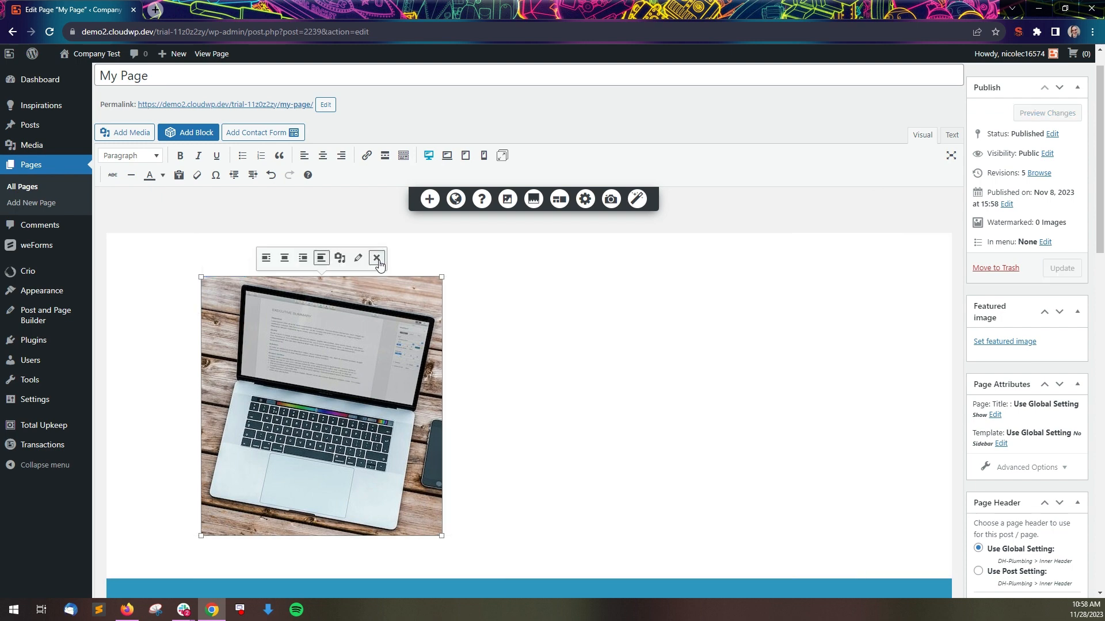
Remove the laptop image, leaving the top section empty
left_click(376, 257)
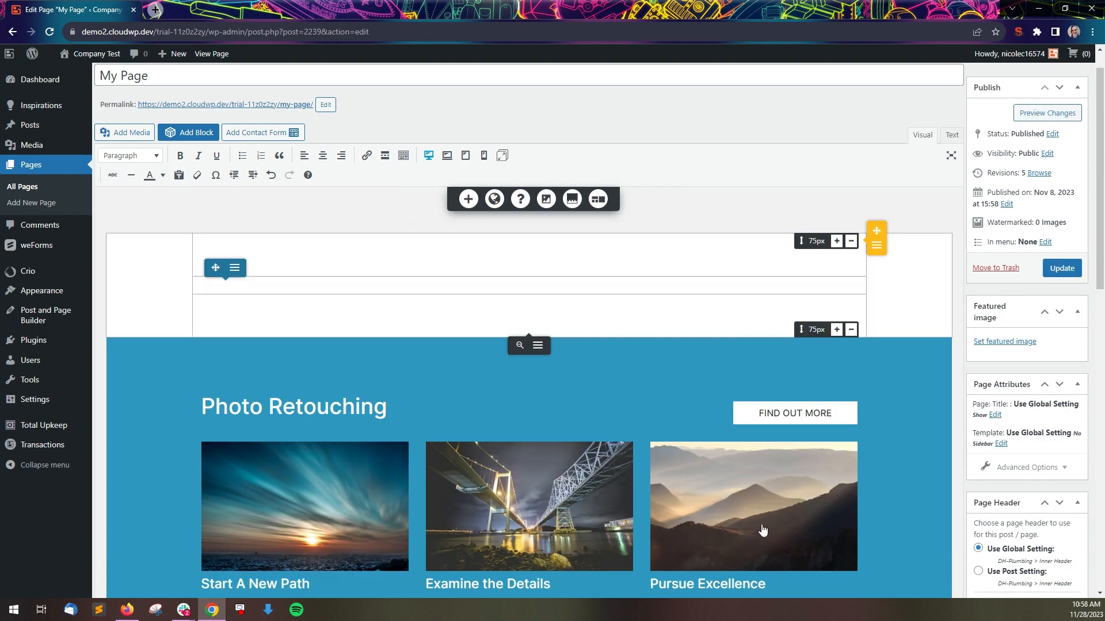